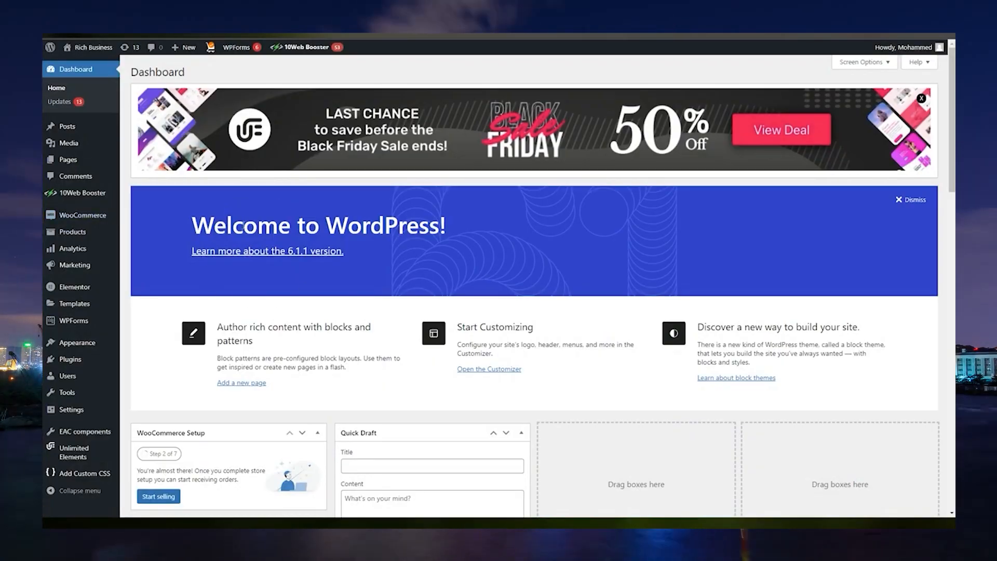
pyautogui.moveTo(175, 192)
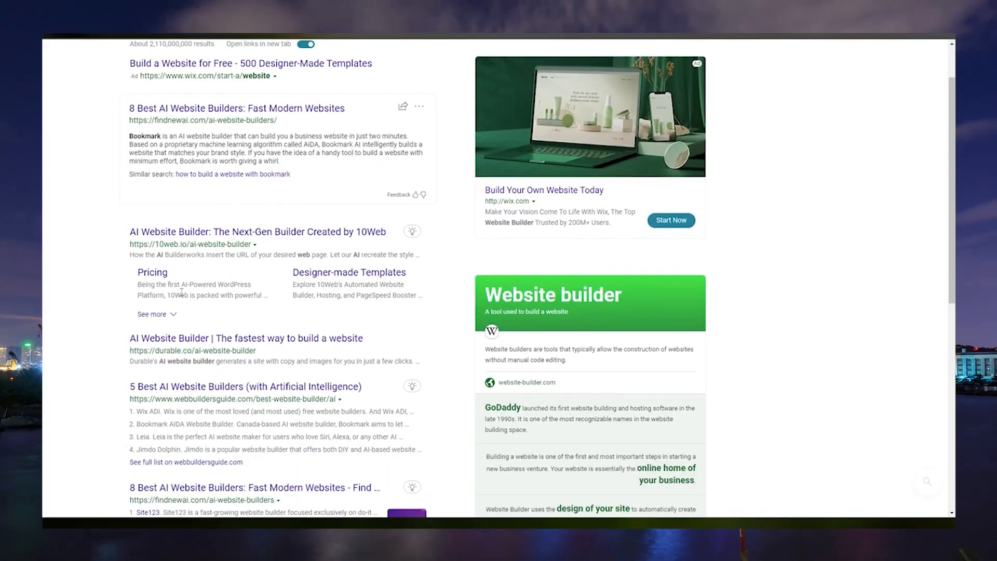
# Step: Scroll through the web search results for AI website builders
pyautogui.scroll(-3)
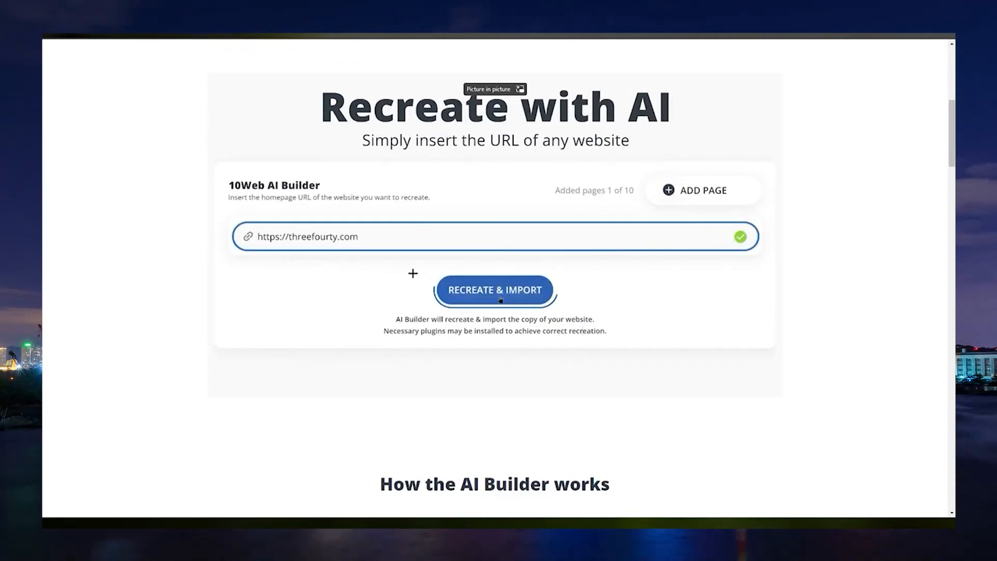
# Step: Scroll the Recreate with AI page and start adding a website from the empty Websites dashboard
pyautogui.scroll(-3)
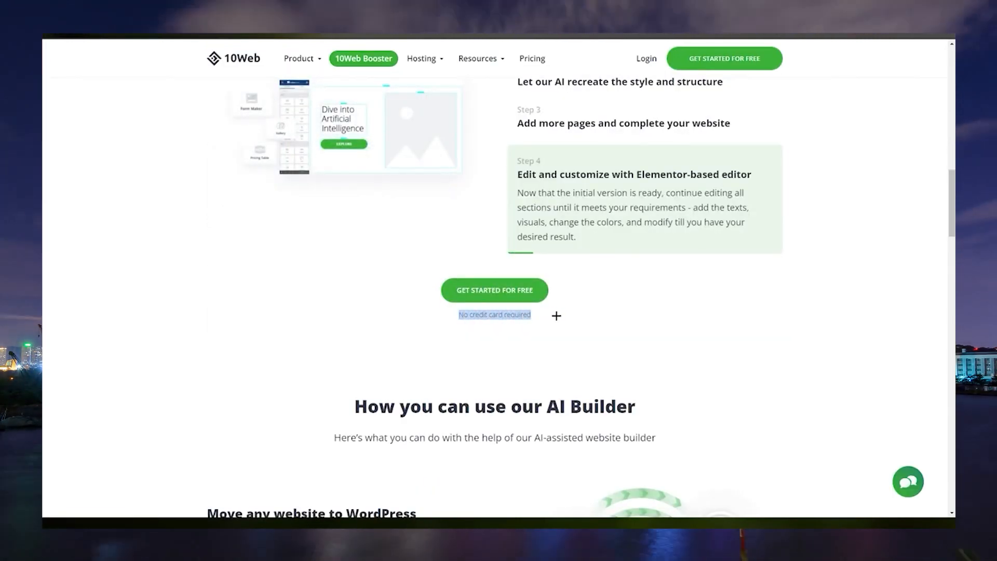
pyautogui.scroll(-3)
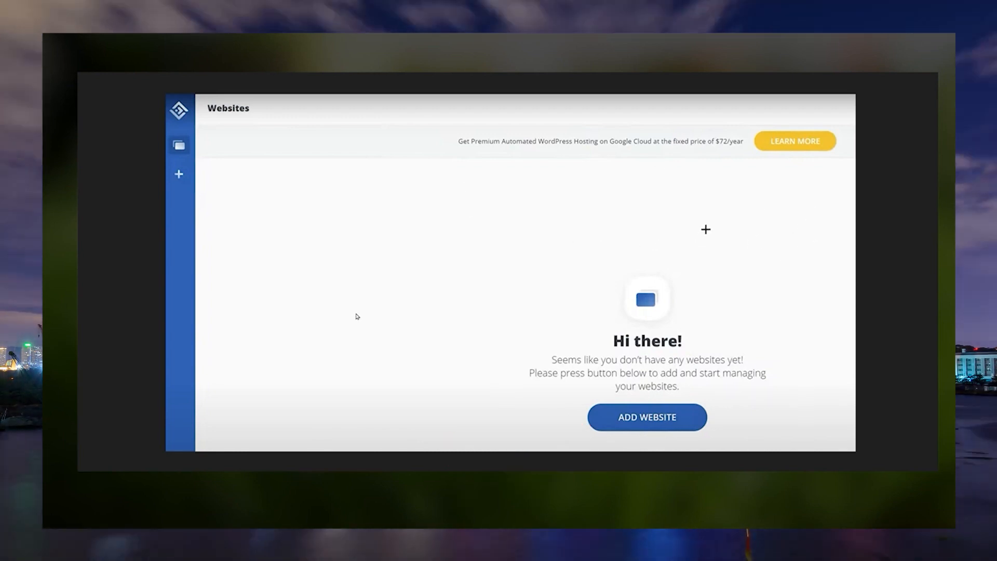
pyautogui.click(646, 416)
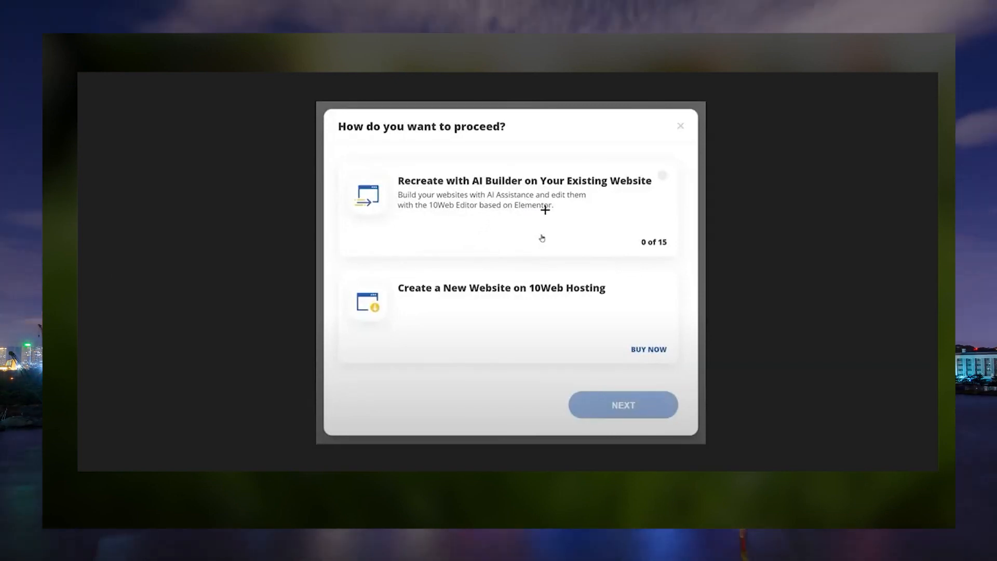
pyautogui.moveTo(556, 202)
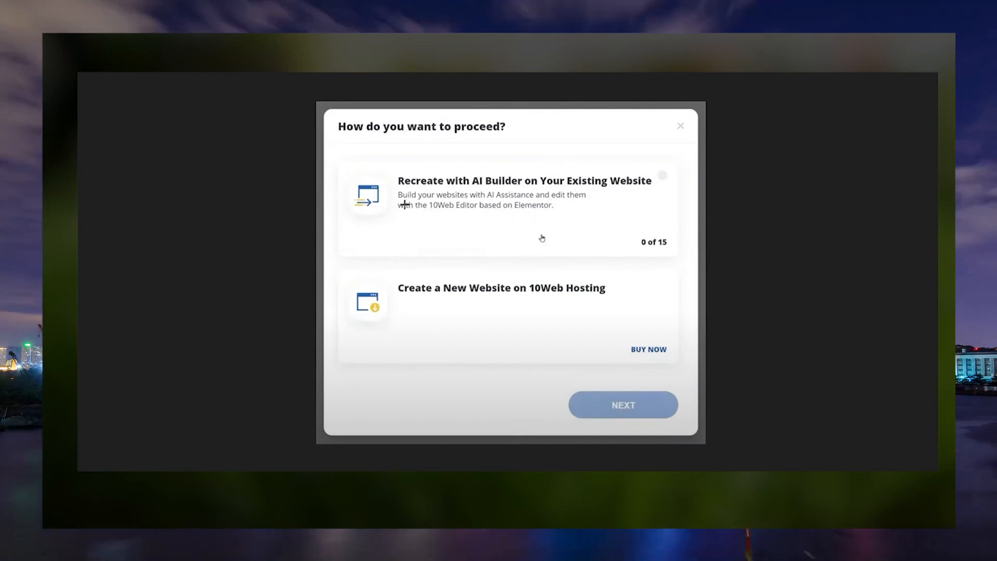
# Step: Choose 'Recreate with AI Builder on Your Existing Website' and connect the WordPress site to 10Web
pyautogui.click(622, 404)
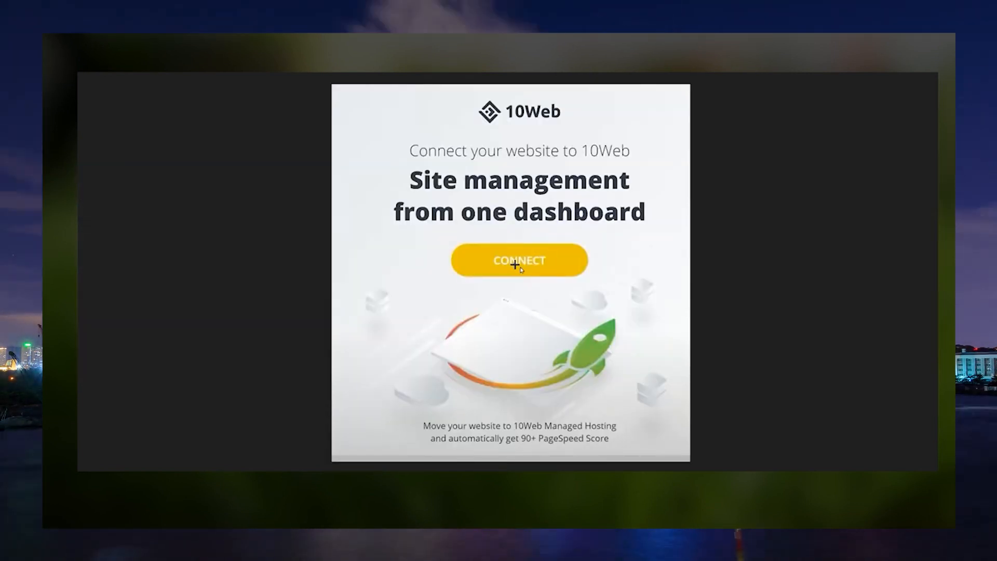
pyautogui.click(519, 261)
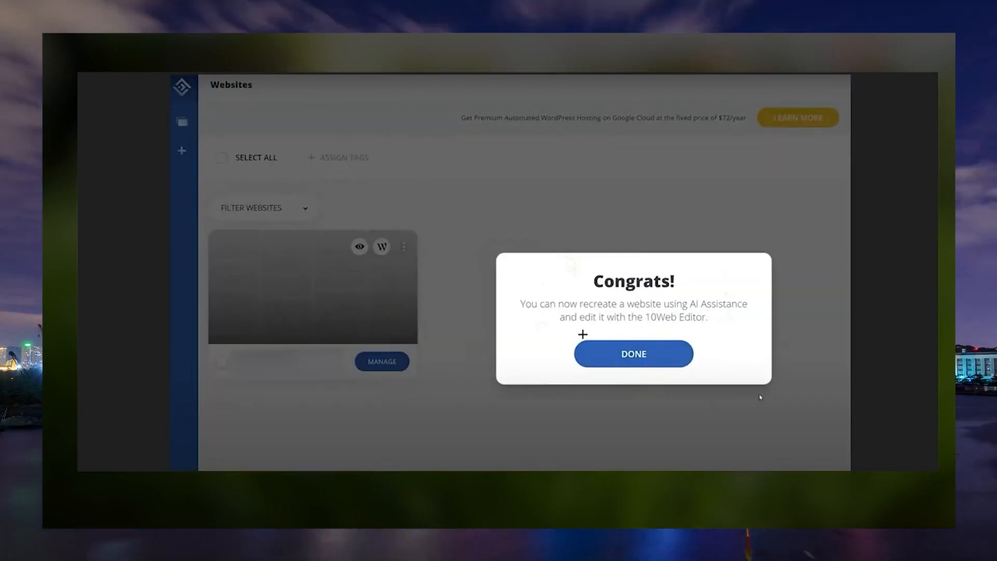